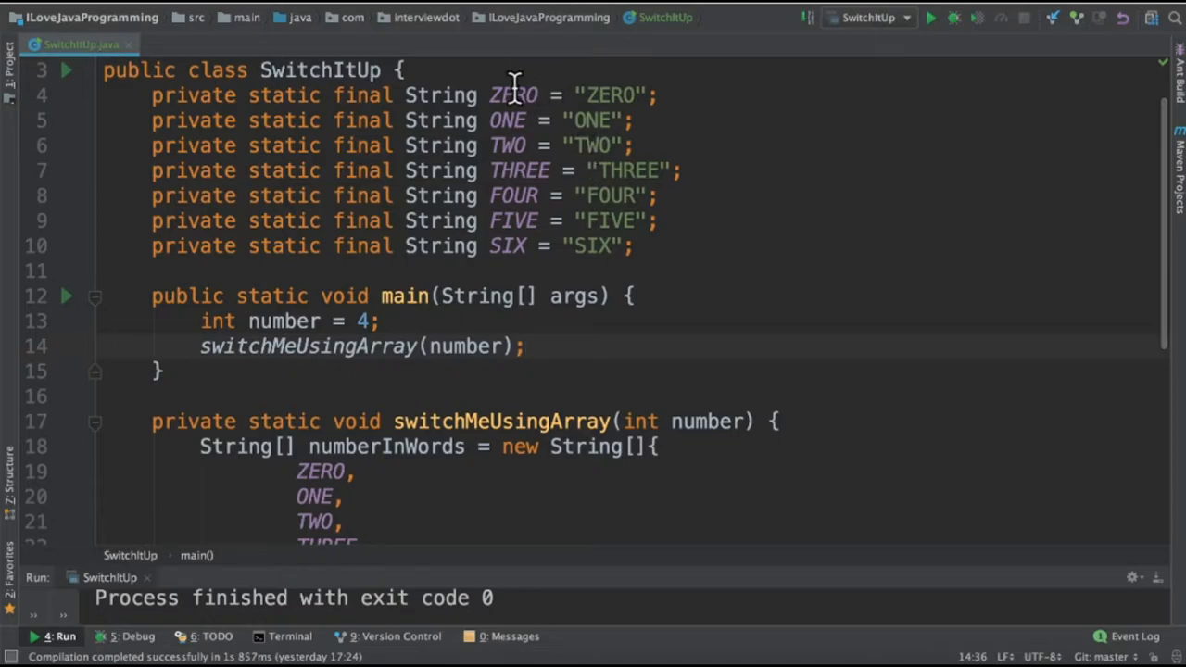
Review how number 4 is used as the index into the String array of words
{"action": "scroll", "scroll_direction": "down", "scroll_amount": 3}
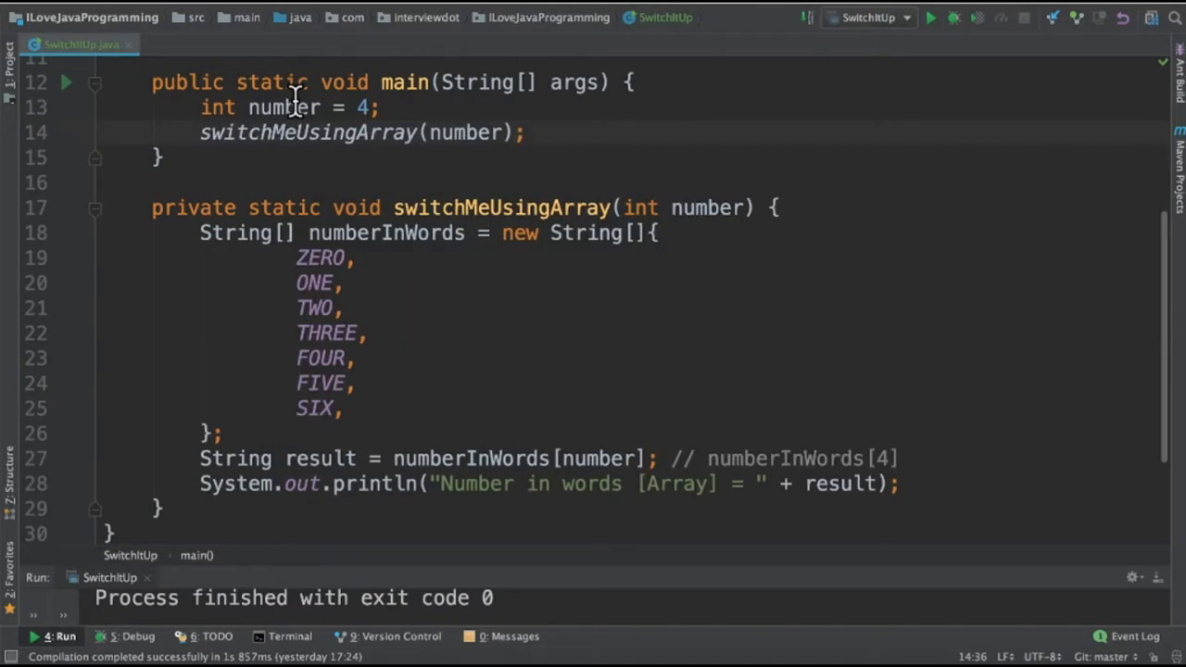
{"action": "double_click", "coordinate": [285, 106]}
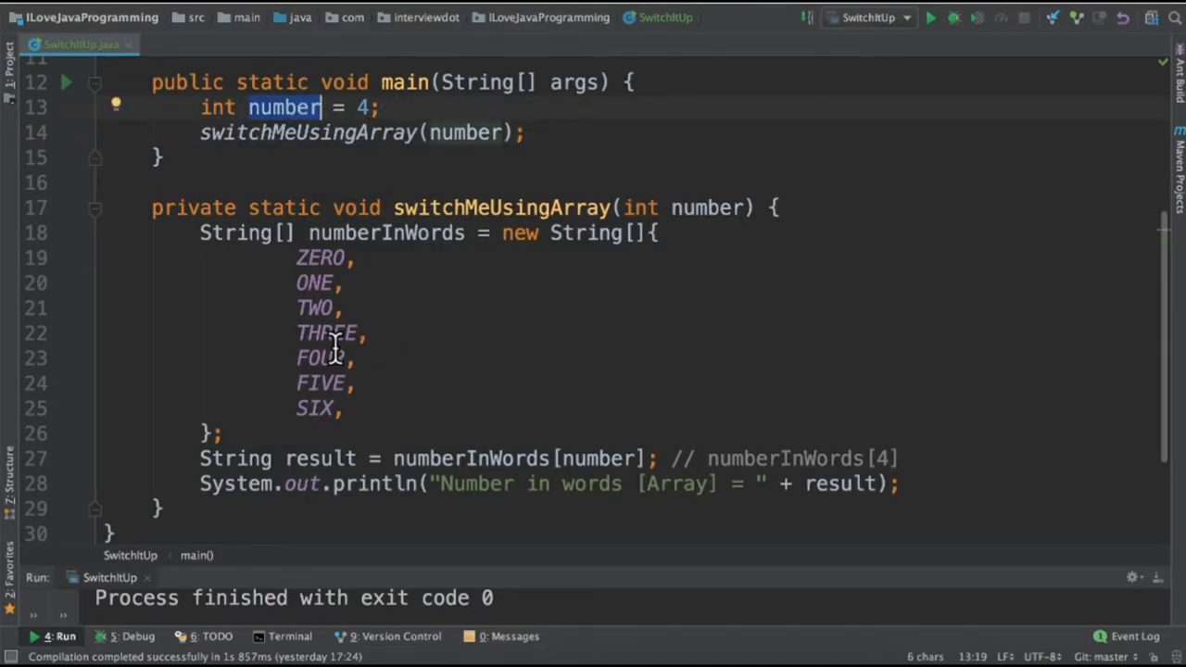
{"action": "left_click", "coordinate": [356, 358]}
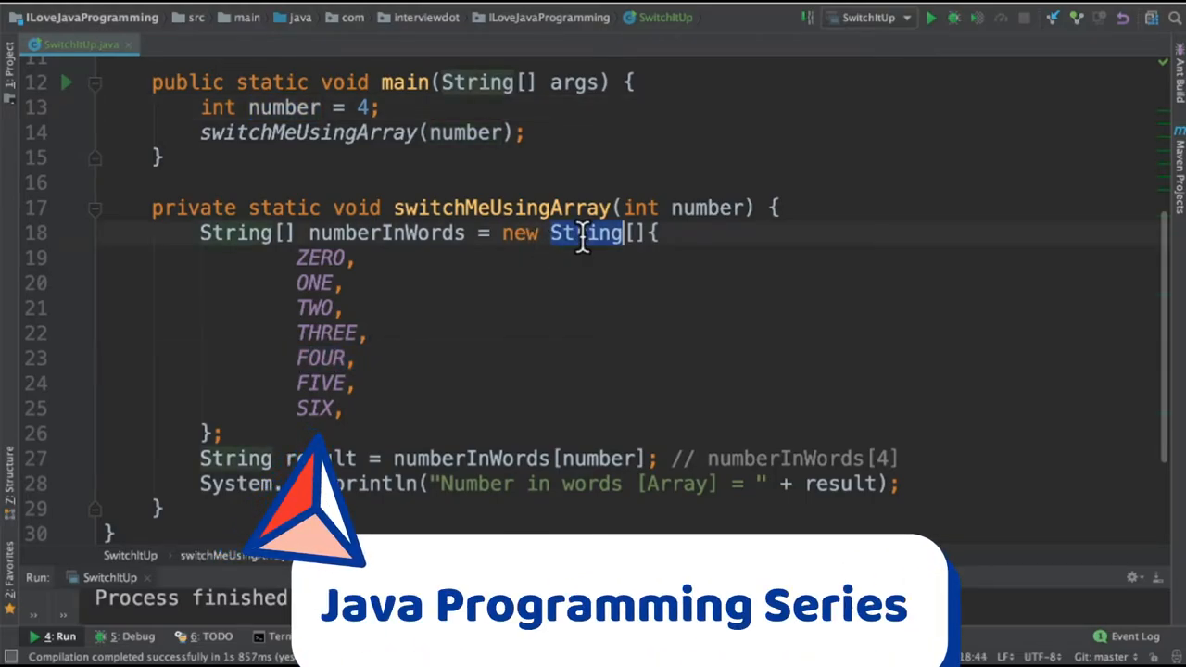
{"action": "left_click_drag", "start_coordinate": [296, 257], "coordinate": [342, 408]}
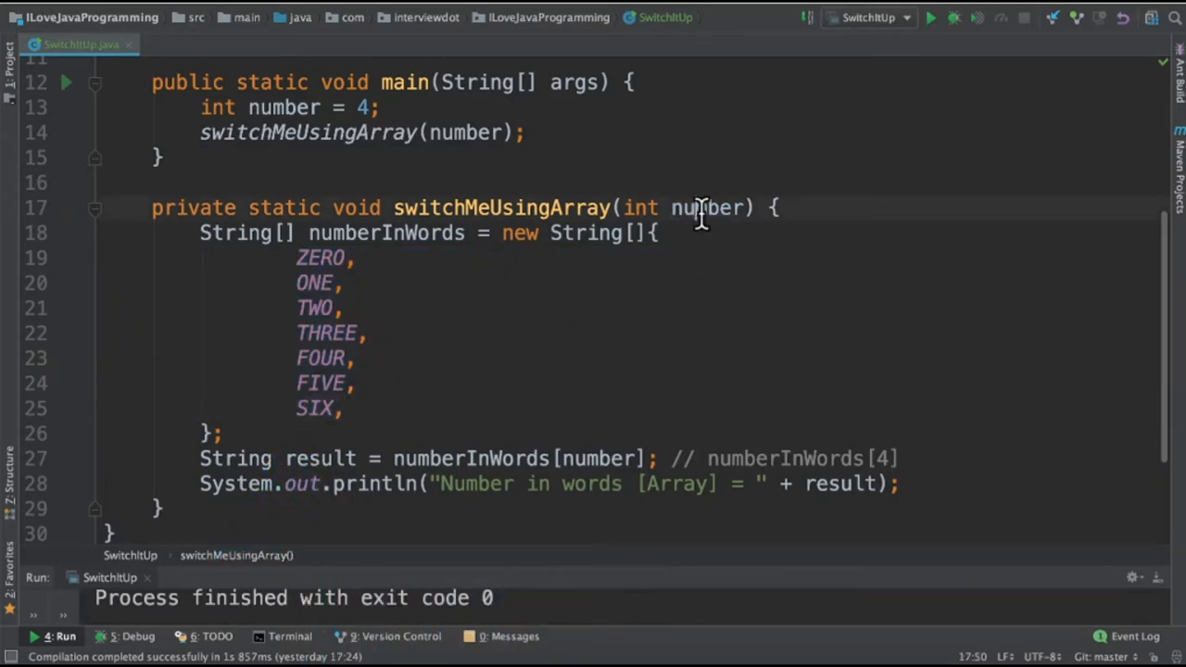
{"action": "double_click", "coordinate": [597, 460]}
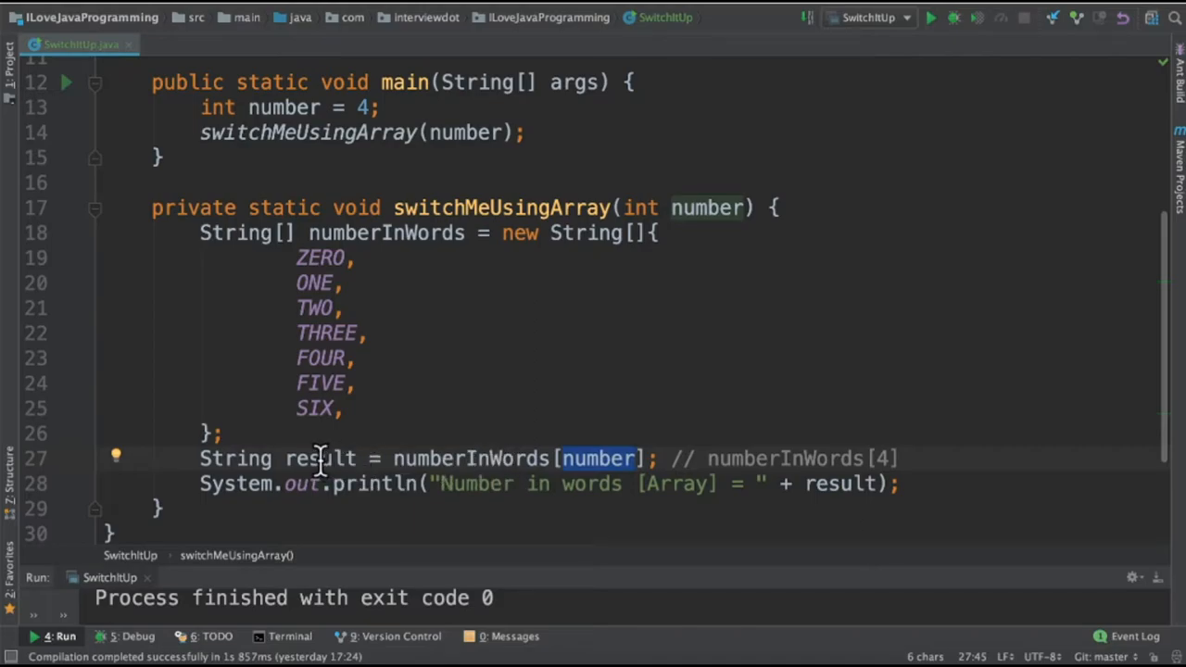
{"action": "double_click", "coordinate": [784, 458]}
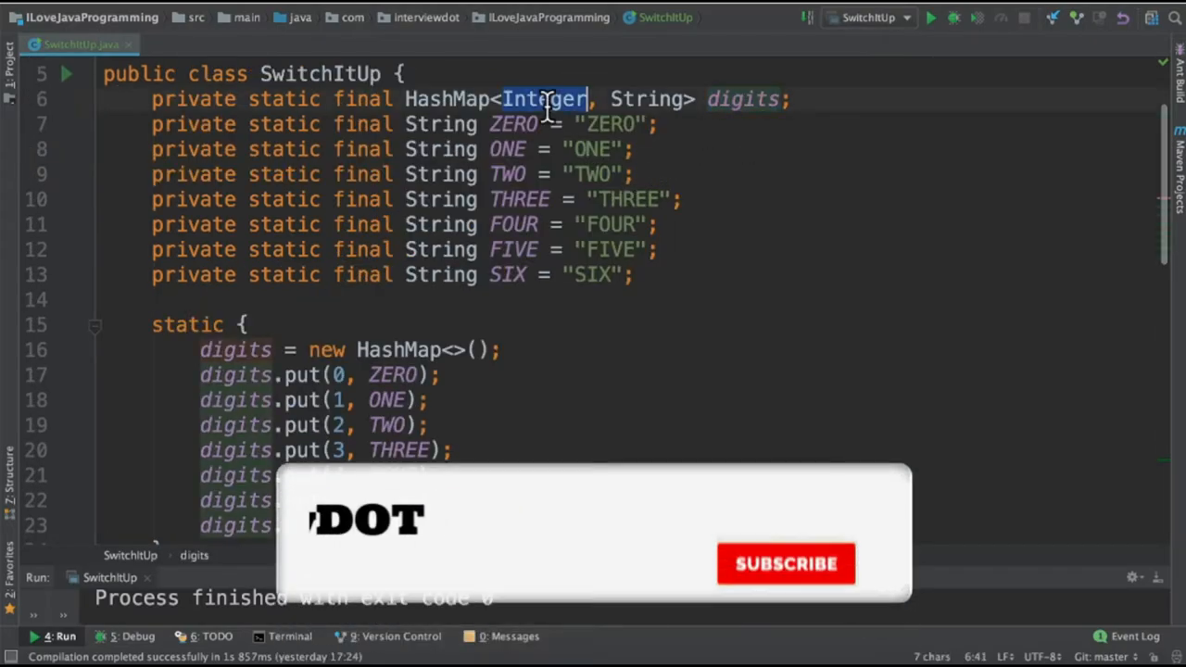
Review the Integer-keyed digits map lookup and run SwitchItUp to print FOUR twice
{"action": "left_click", "coordinate": [786, 564]}
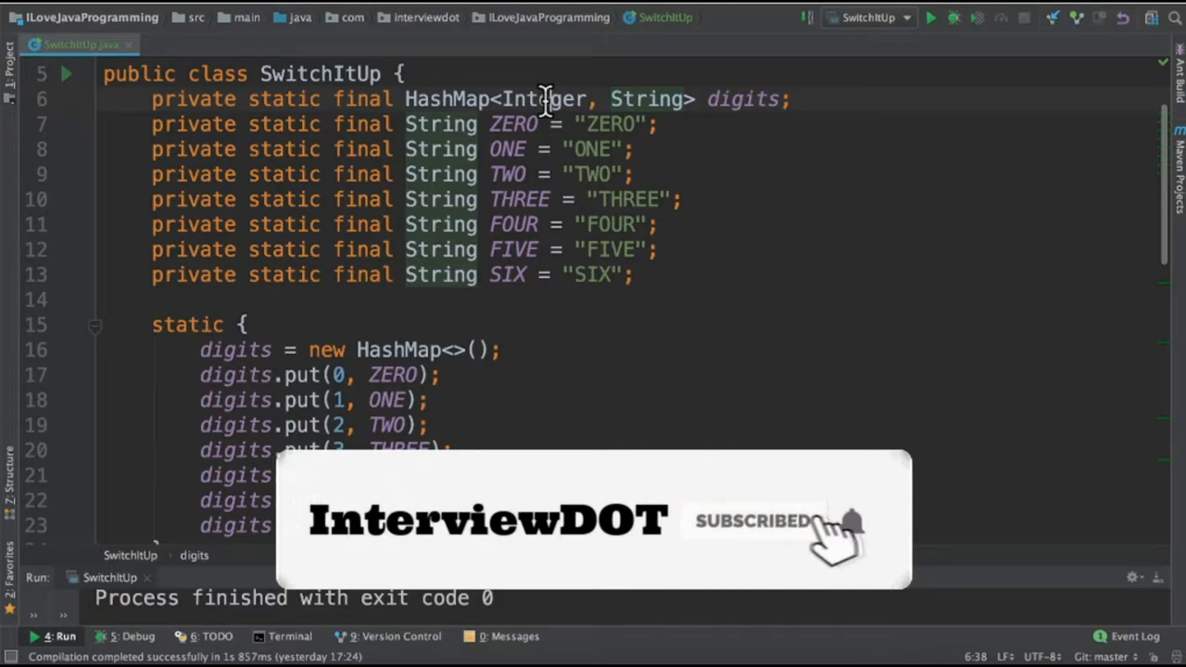
{"action": "double_click", "coordinate": [645, 100]}
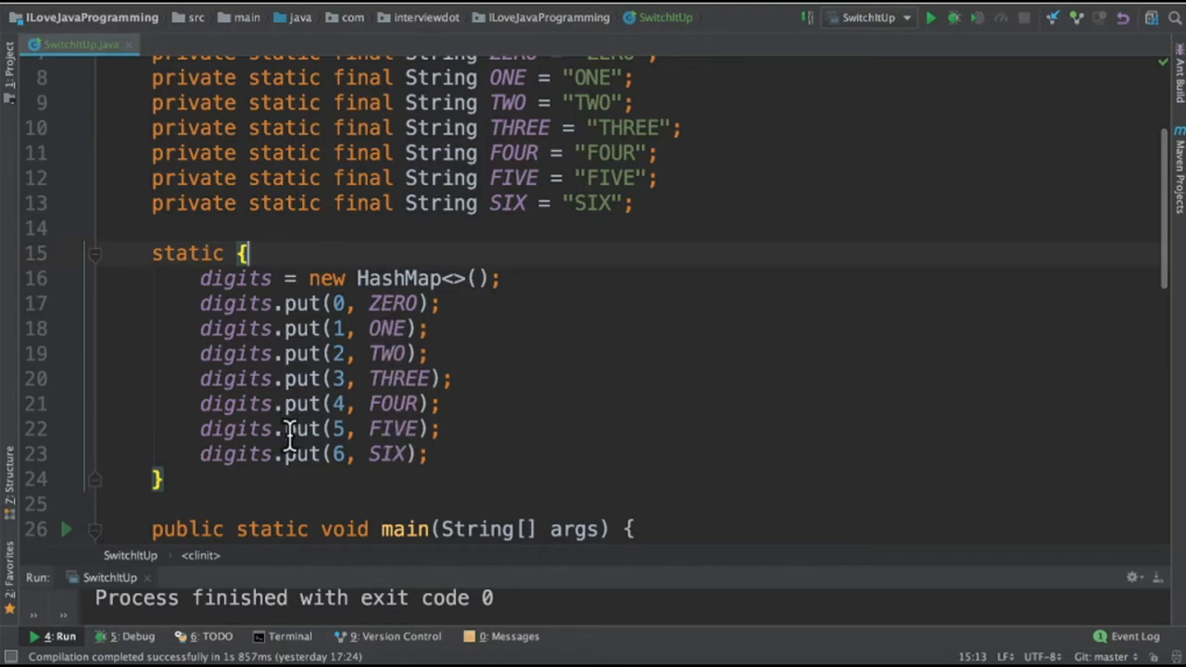
{"action": "scroll", "scroll_direction": "down", "scroll_amount": 3}
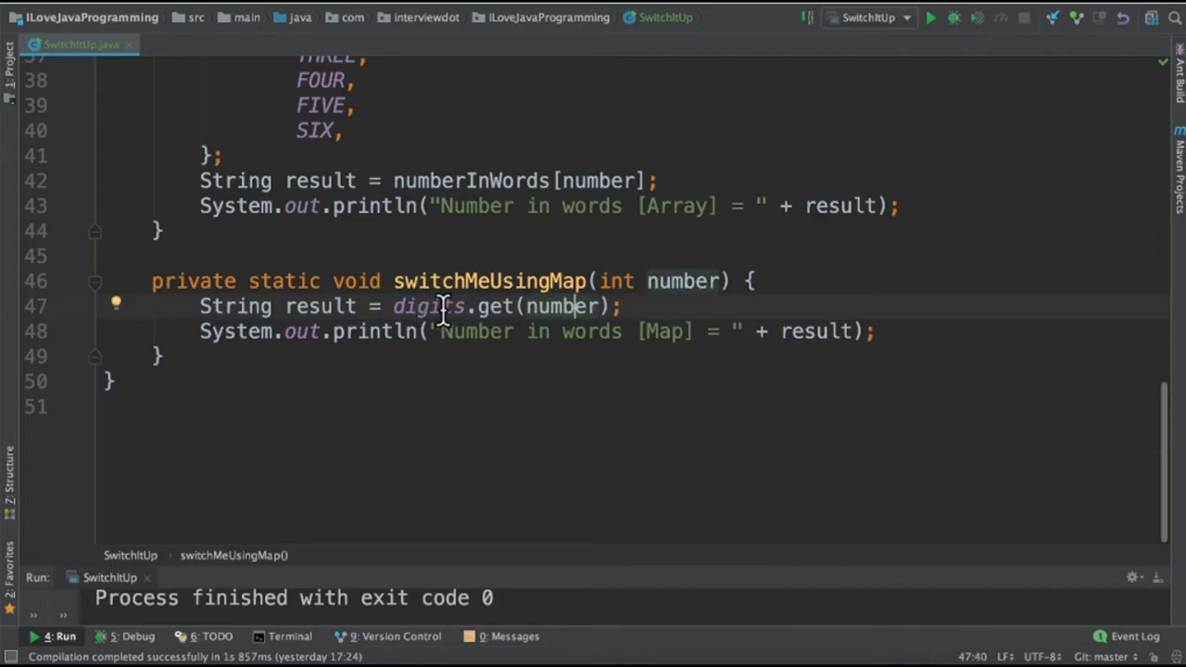
{"action": "mouse_move", "coordinate": [571, 307]}
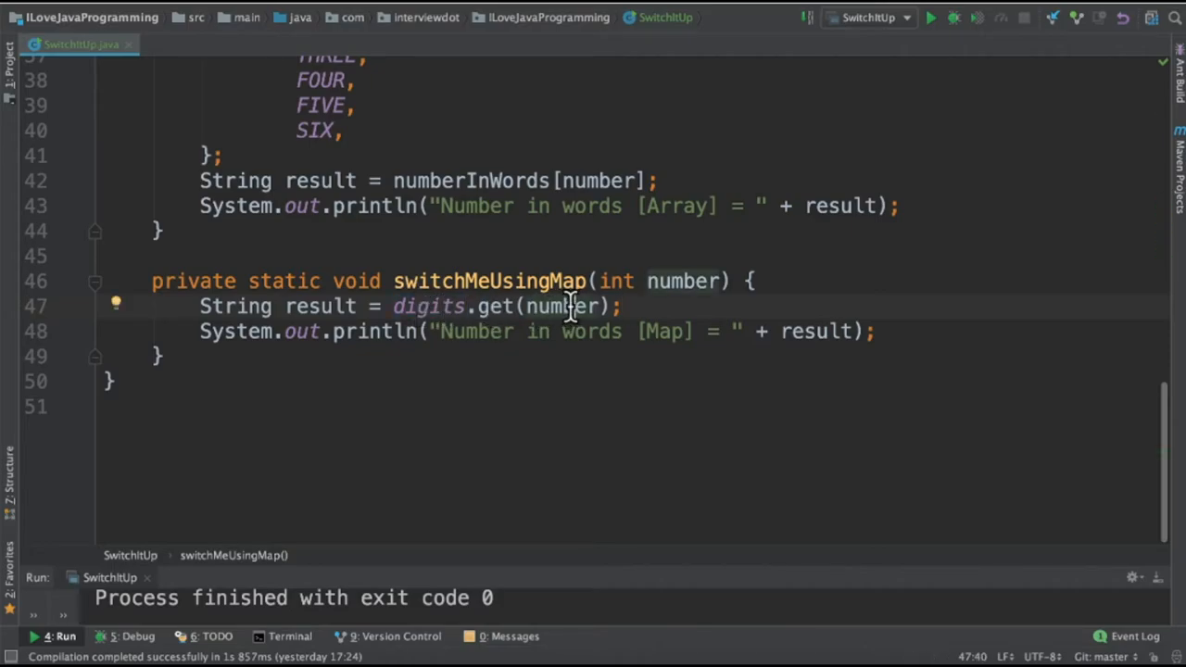
{"action": "double_click", "coordinate": [560, 305]}
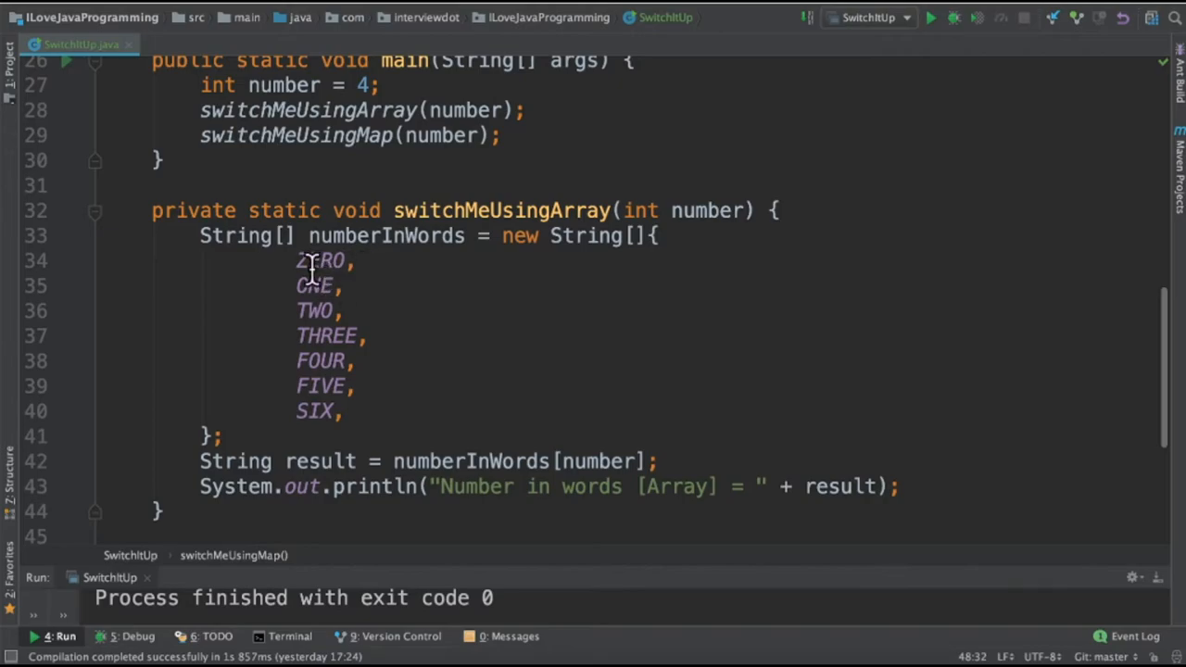
{"action": "double_click", "coordinate": [315, 285]}
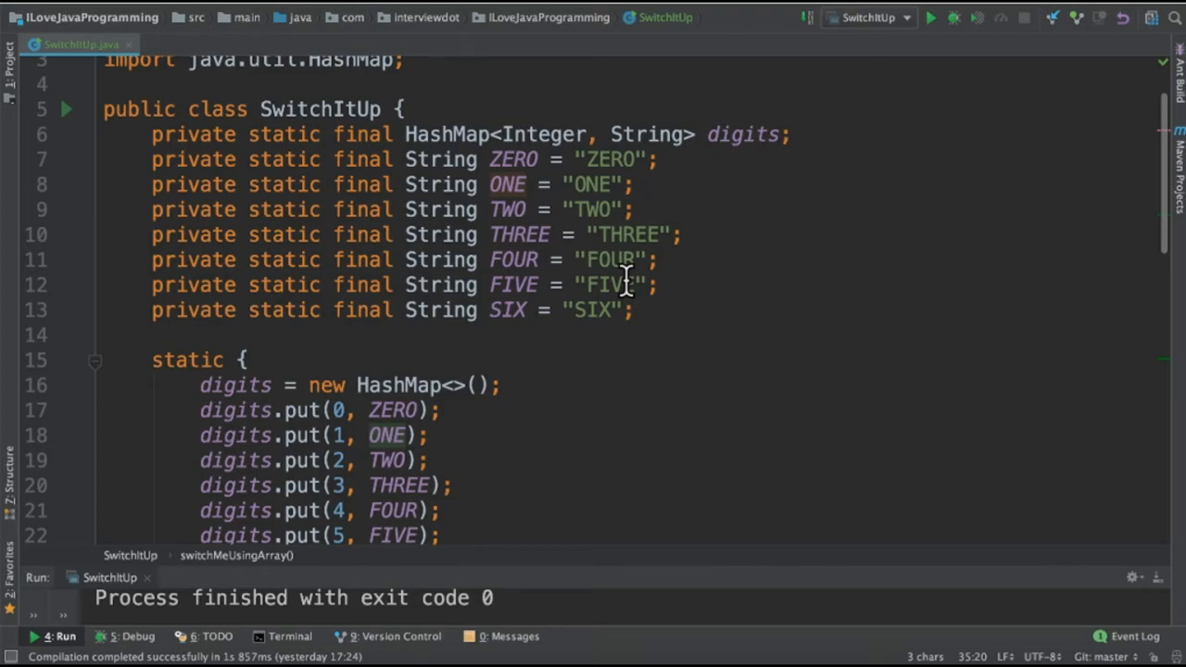
{"action": "mouse_move", "coordinate": [522, 186]}
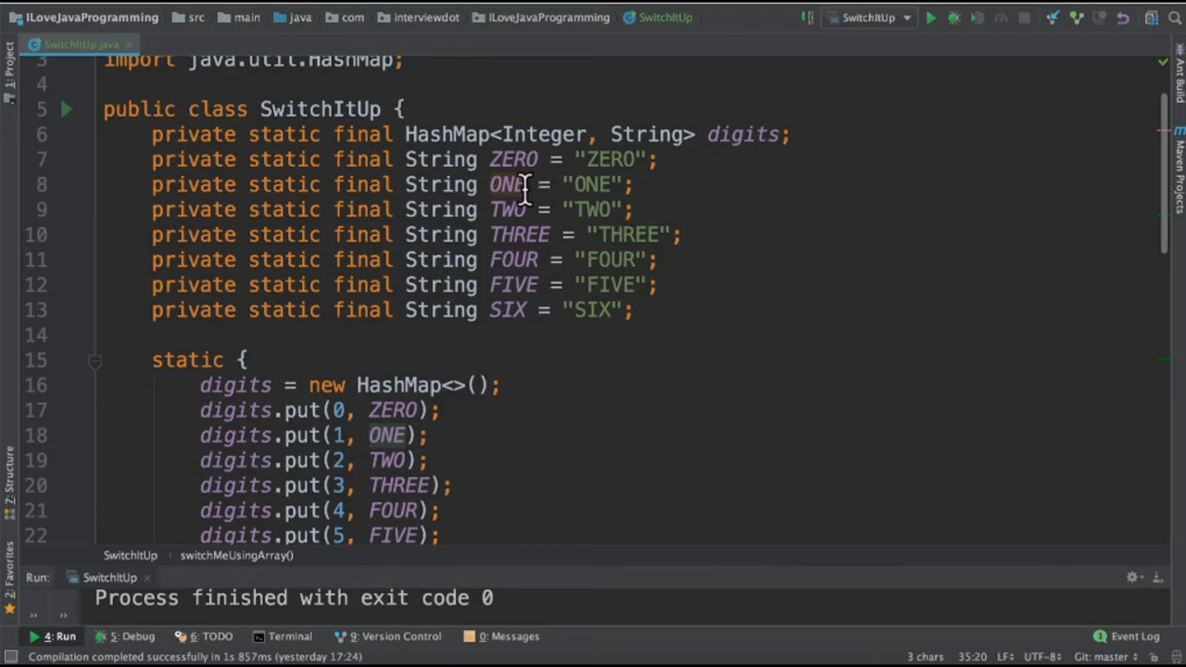
{"action": "left_click", "coordinate": [931, 16]}
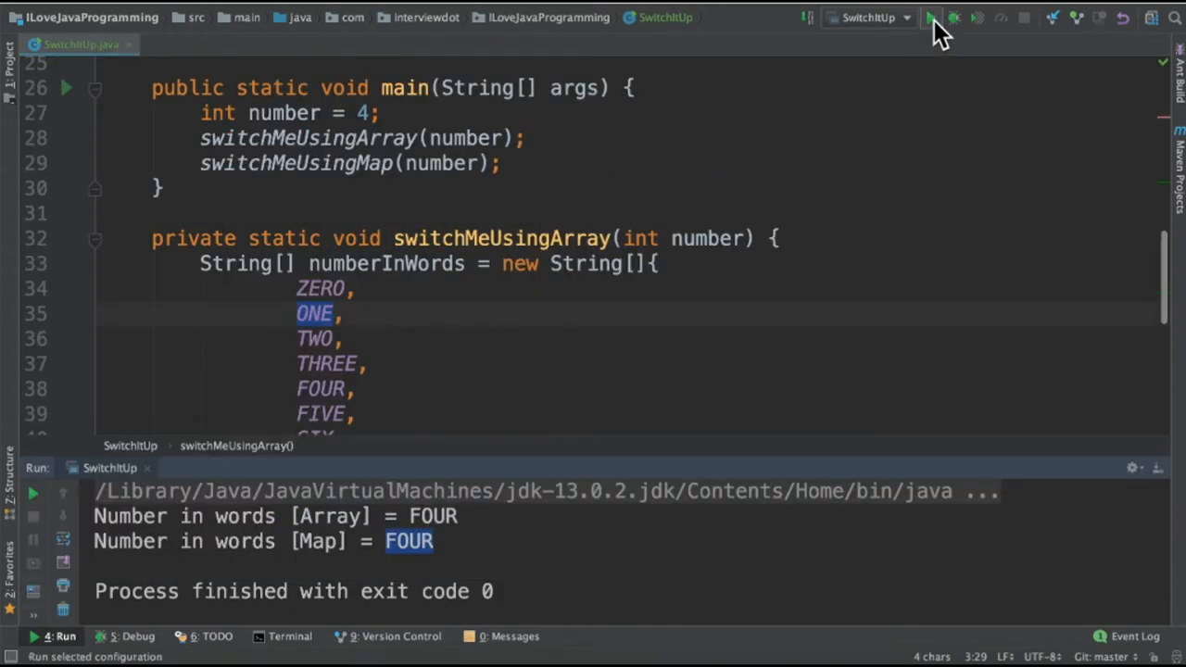